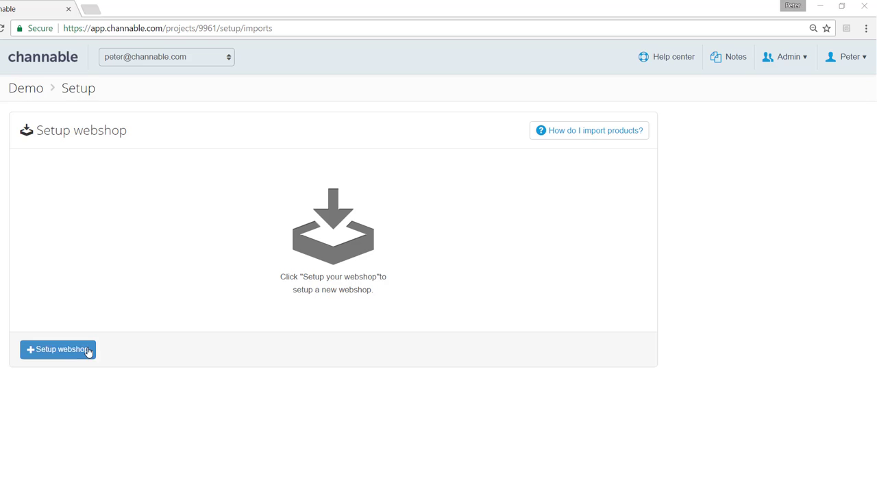
# - Open Setup webshop and start a new import connection
pyautogui.click(58, 350)
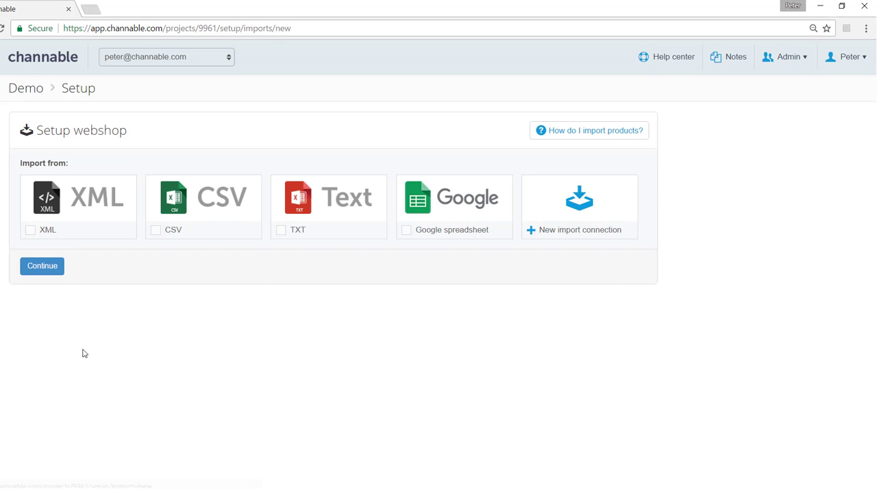
pyautogui.moveTo(142, 349)
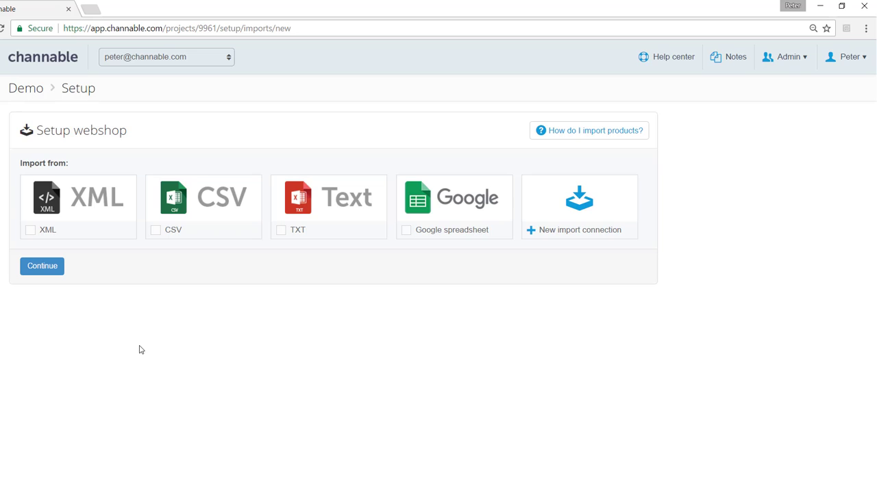
pyautogui.moveTo(119, 237)
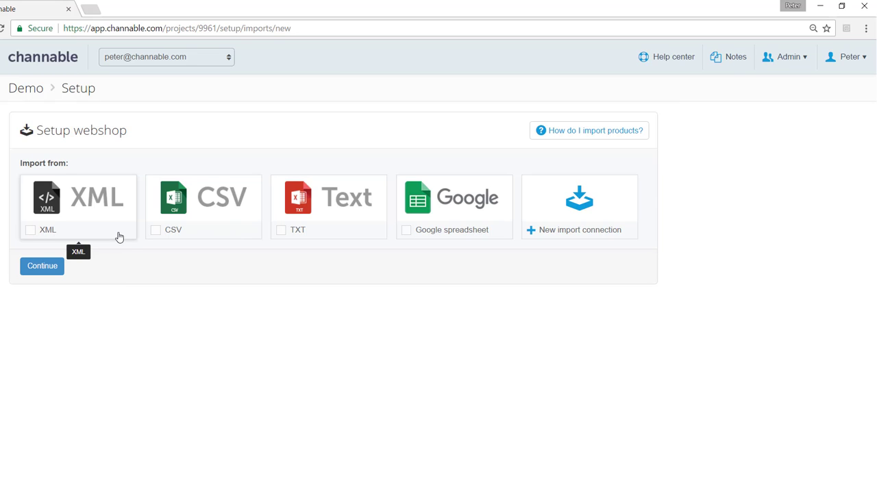
pyautogui.moveTo(355, 219)
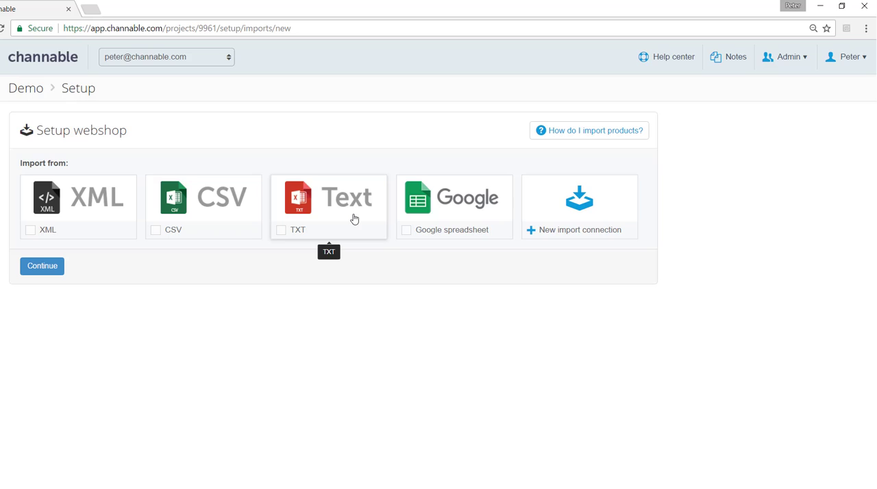
pyautogui.moveTo(463, 212)
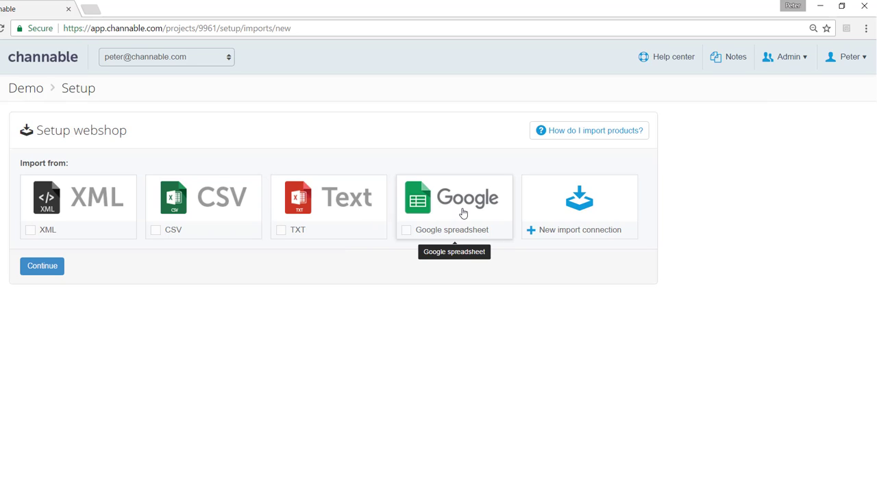
pyautogui.moveTo(587, 213)
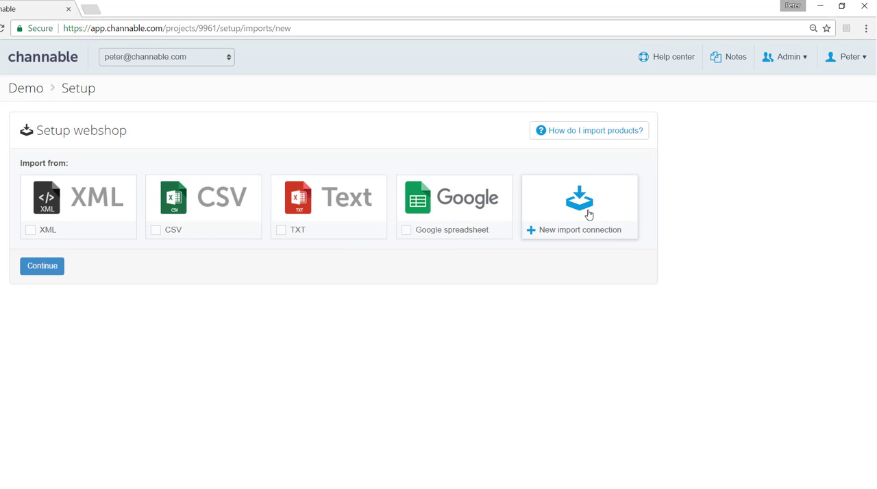
pyautogui.click(579, 206)
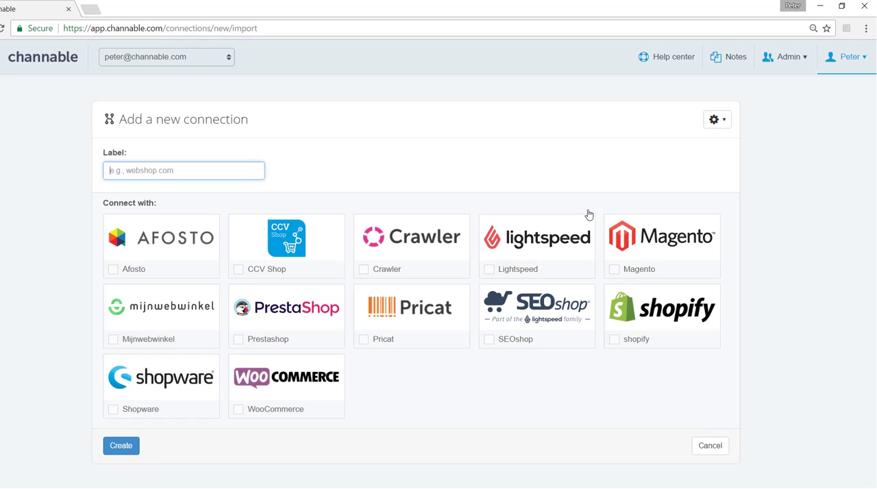
pyautogui.moveTo(541, 247)
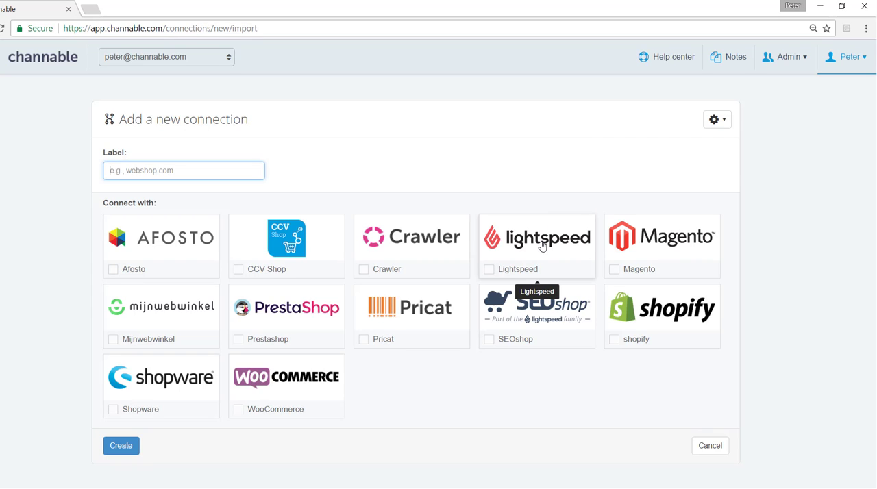
pyautogui.moveTo(287, 377)
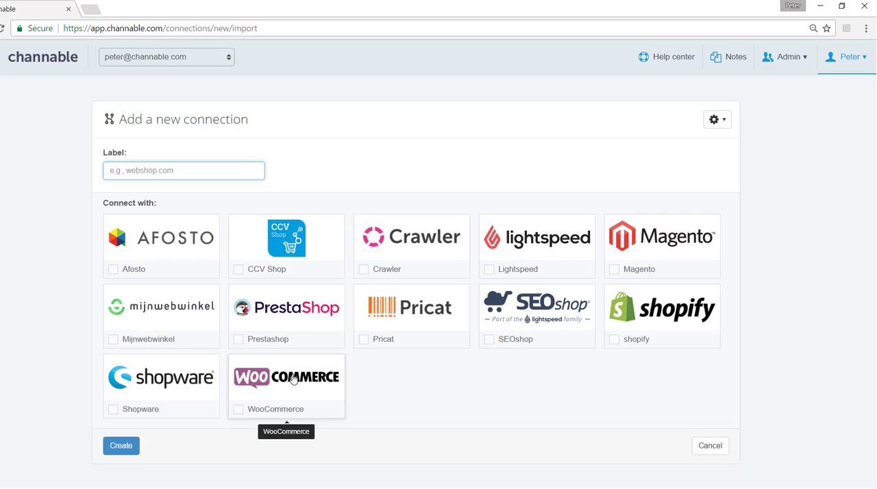
pyautogui.click(710, 446)
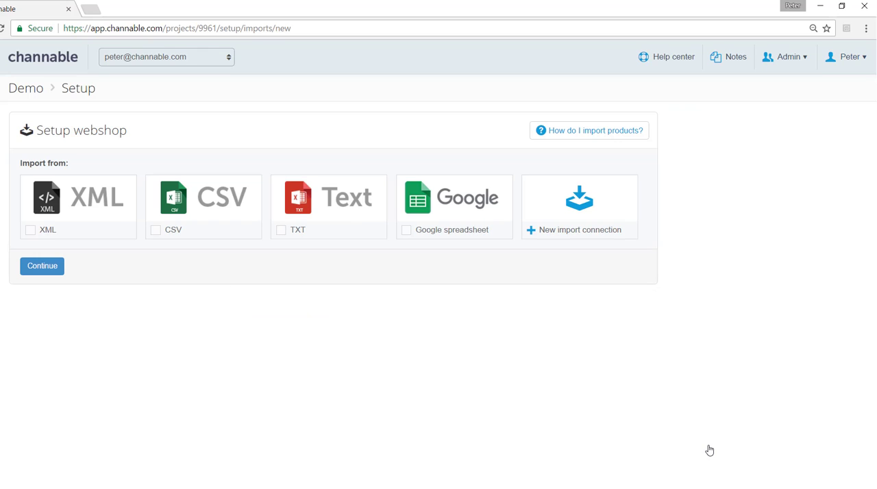
pyautogui.moveTo(113, 217)
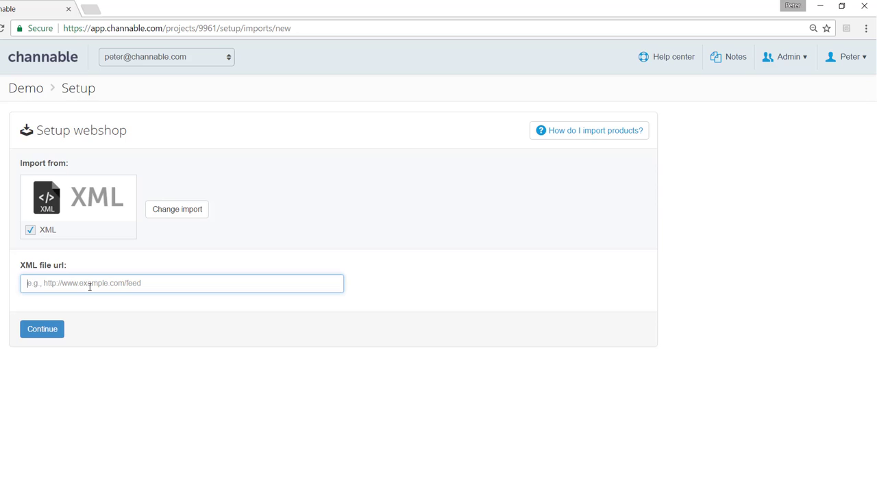
pyautogui.click(181, 283)
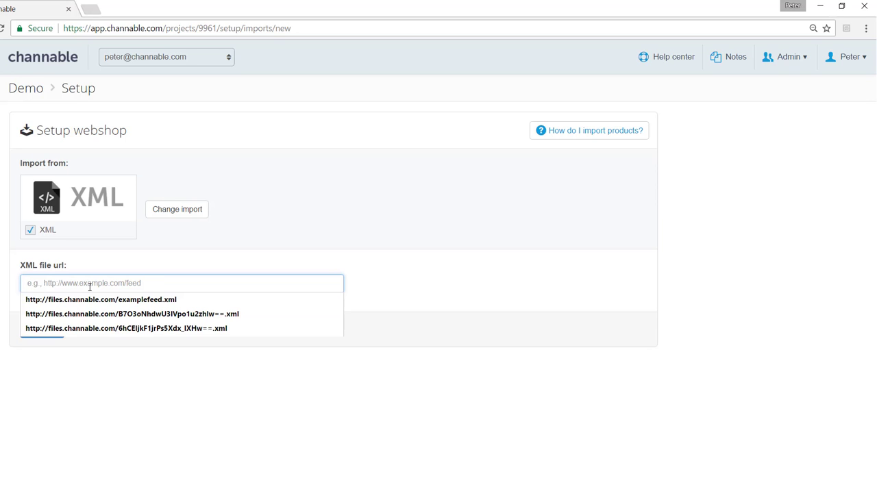
pyautogui.click(100, 299)
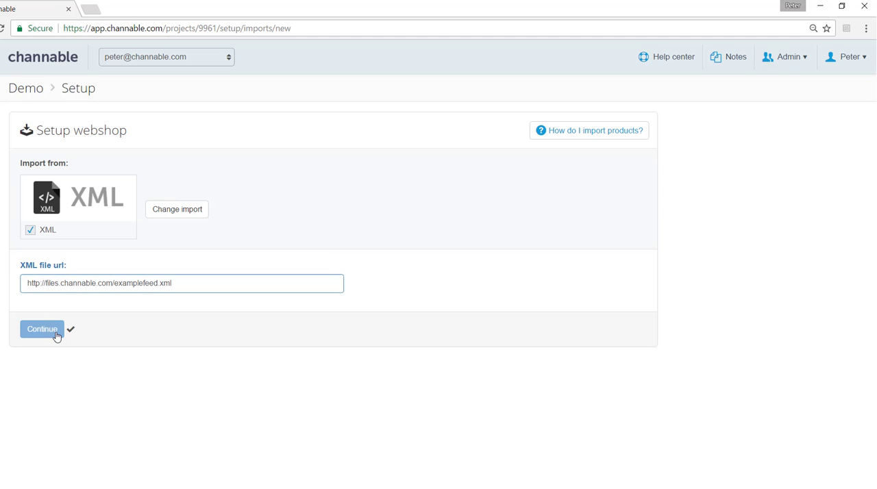
# - Submit the XML feed and review the mapped fields, brand through title
pyautogui.click(42, 329)
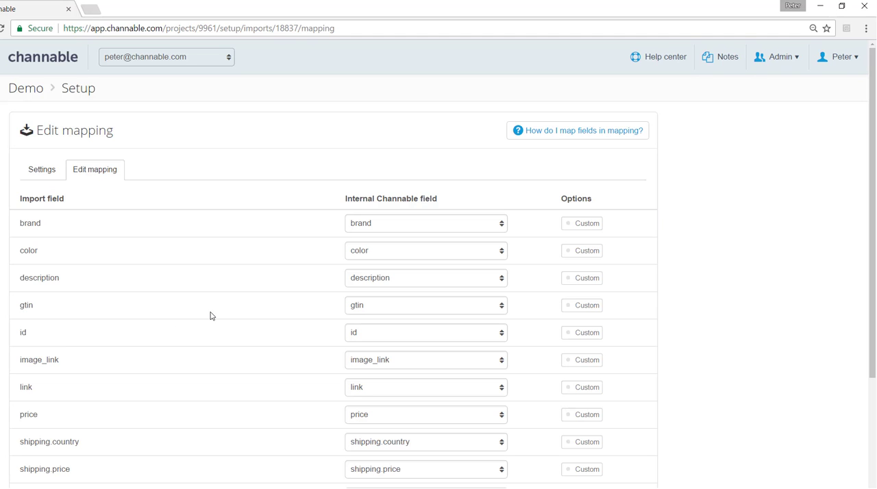
pyautogui.moveTo(216, 308)
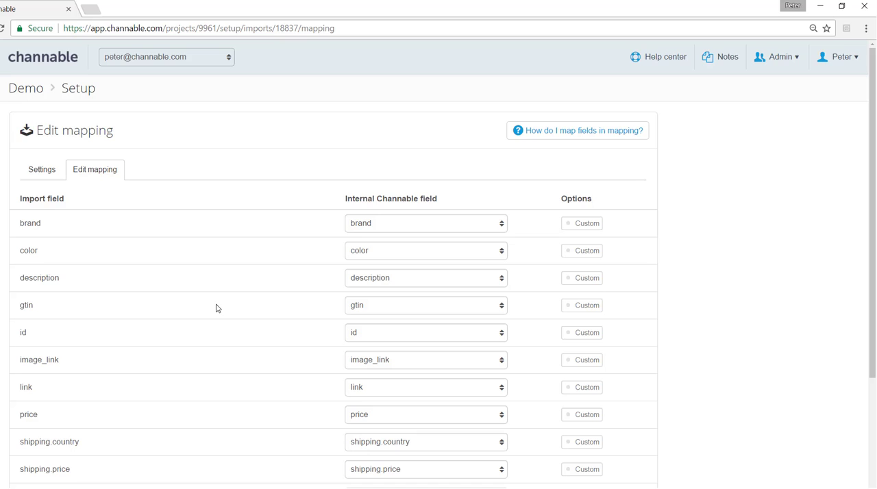
pyautogui.scroll(-3)
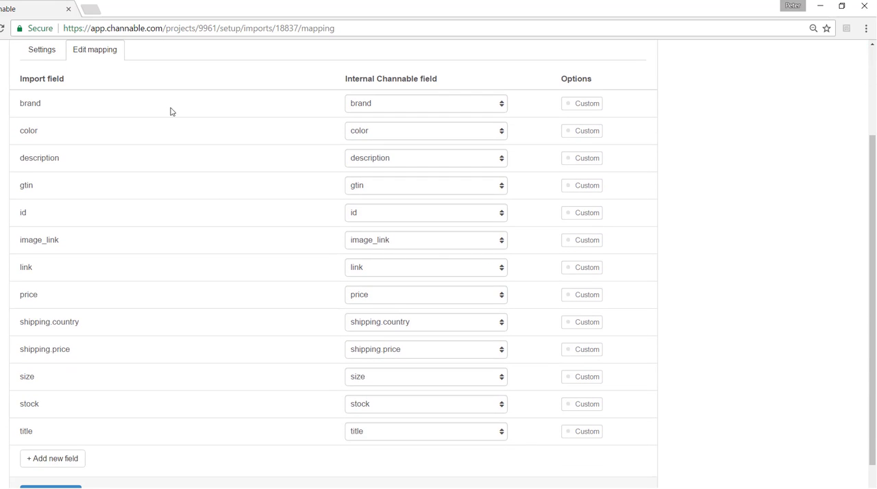
pyautogui.moveTo(146, 431)
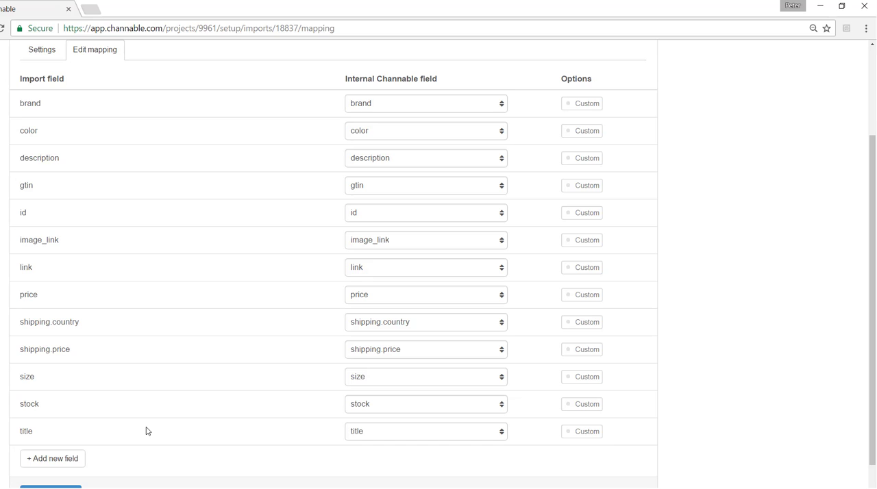
pyautogui.moveTo(511, 93)
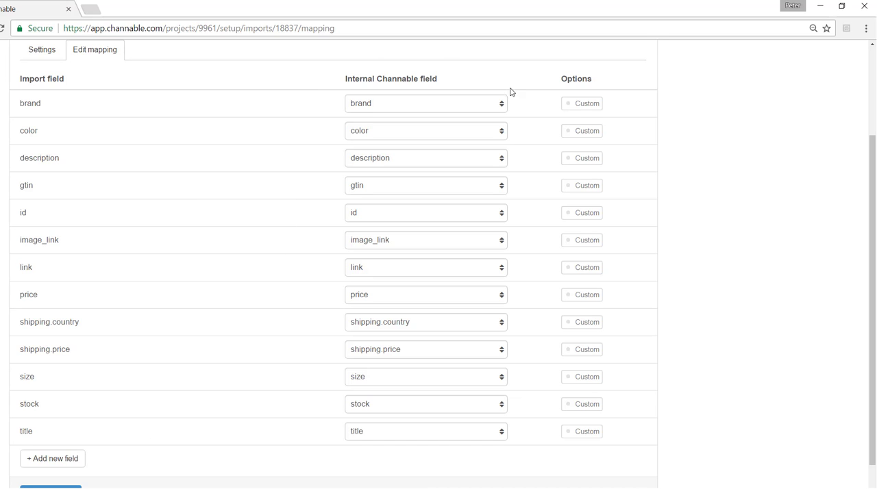
pyautogui.moveTo(531, 258)
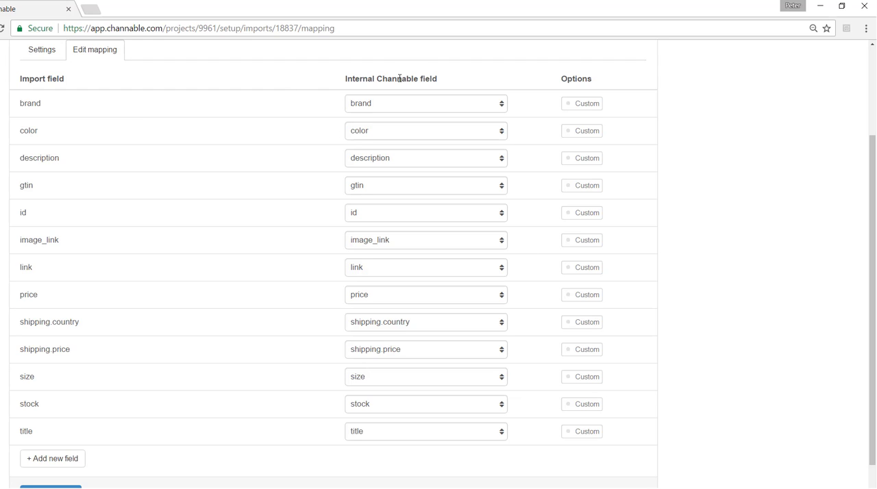
pyautogui.scroll(-3)
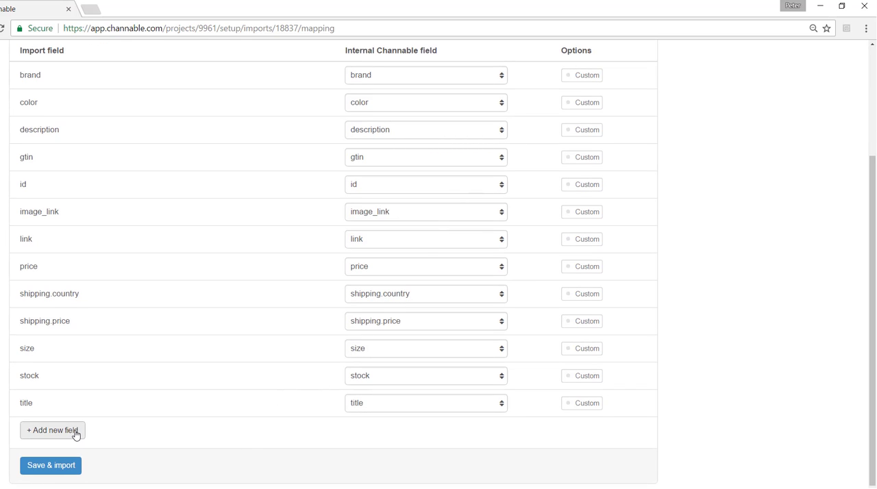
# - Add custom mapping field age_group, then save and import
pyautogui.click(52, 430)
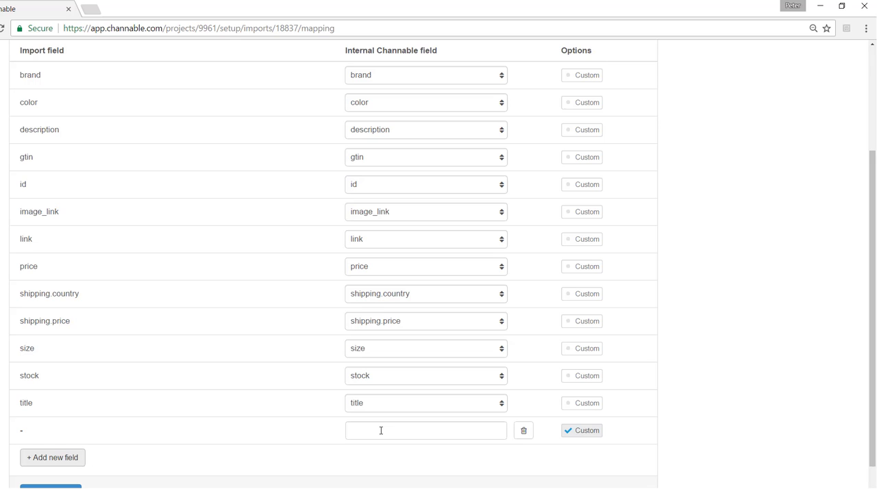
pyautogui.click(425, 430)
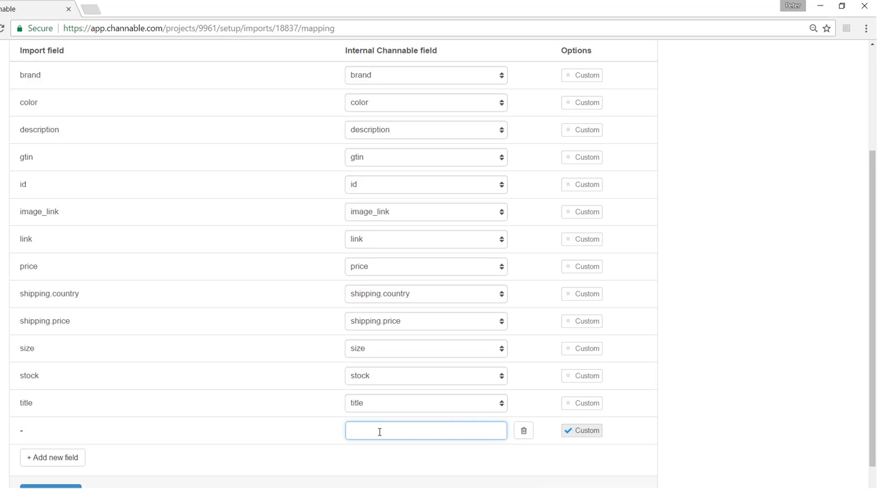
pyautogui.write('age_group')
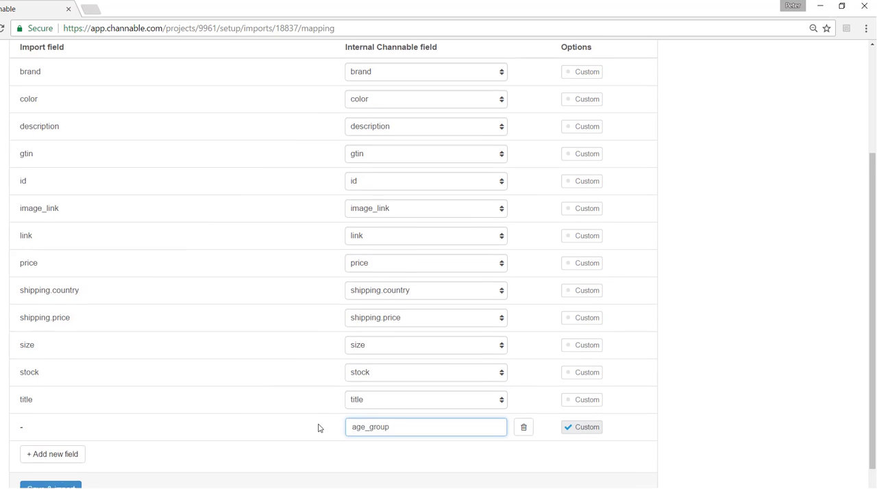
pyautogui.scroll(-3)
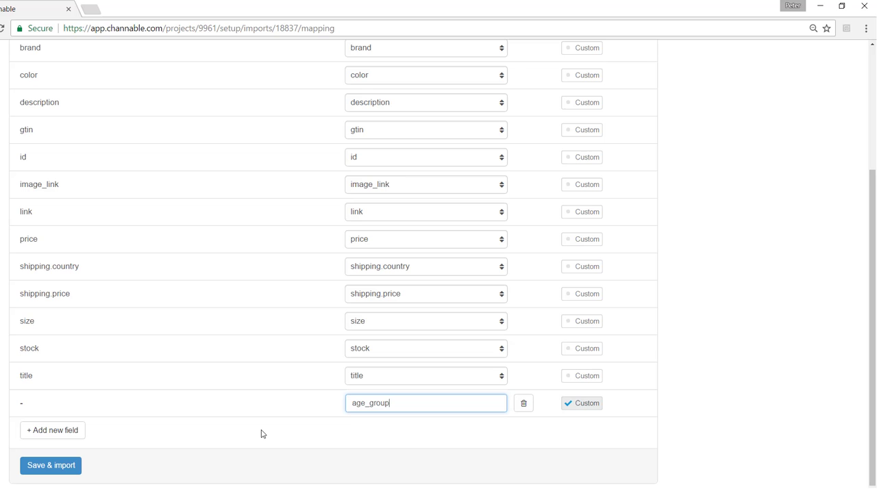
pyautogui.click(51, 465)
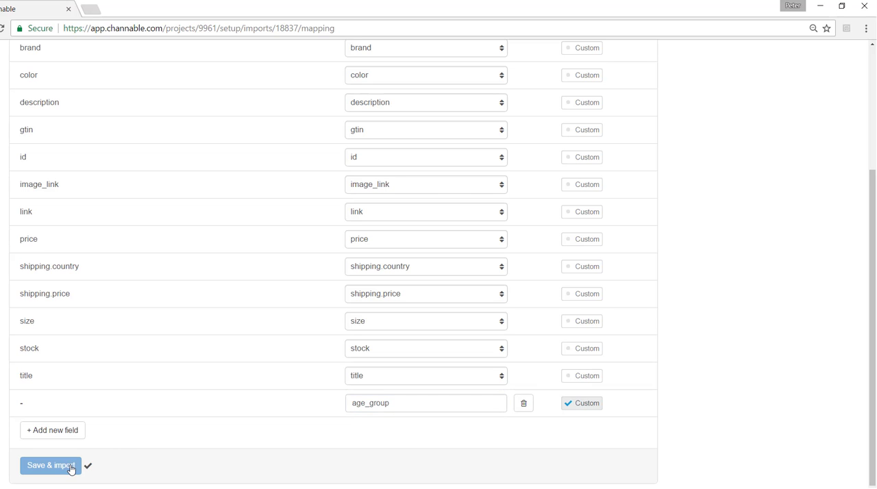
# - Return to the Setup webshop list showing the XML import Finished
pyautogui.click(50, 465)
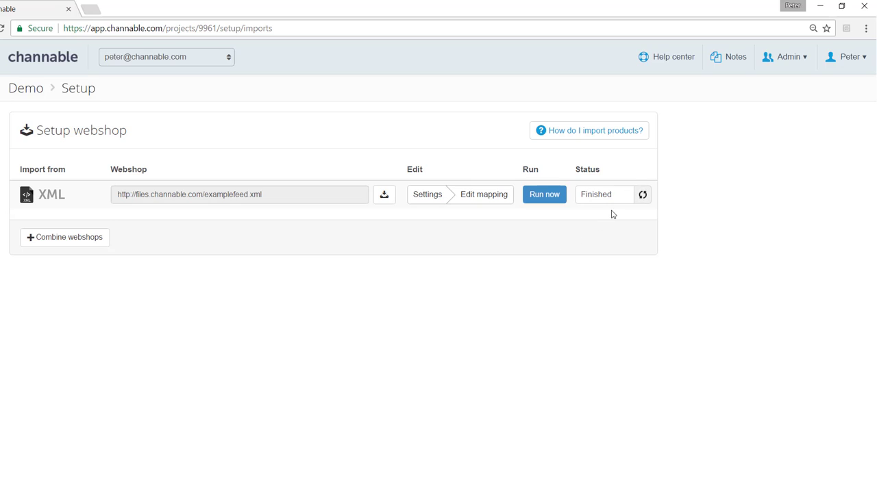
pyautogui.moveTo(587, 238)
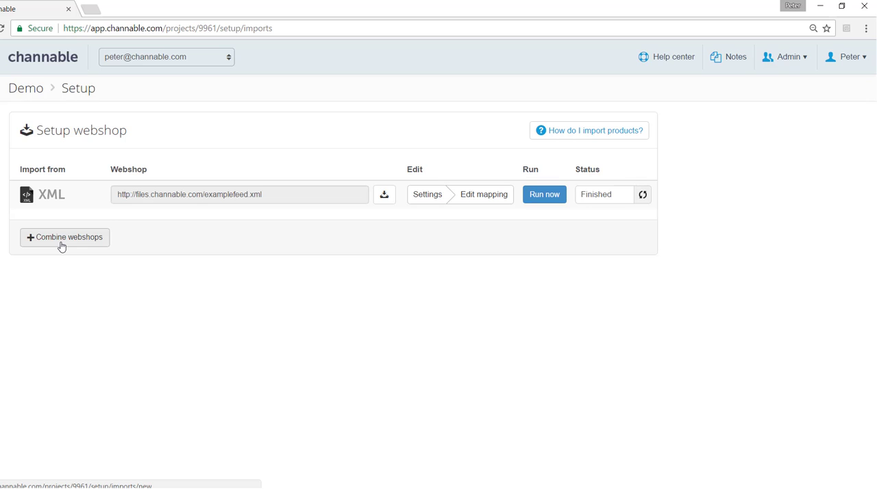
pyautogui.click(63, 237)
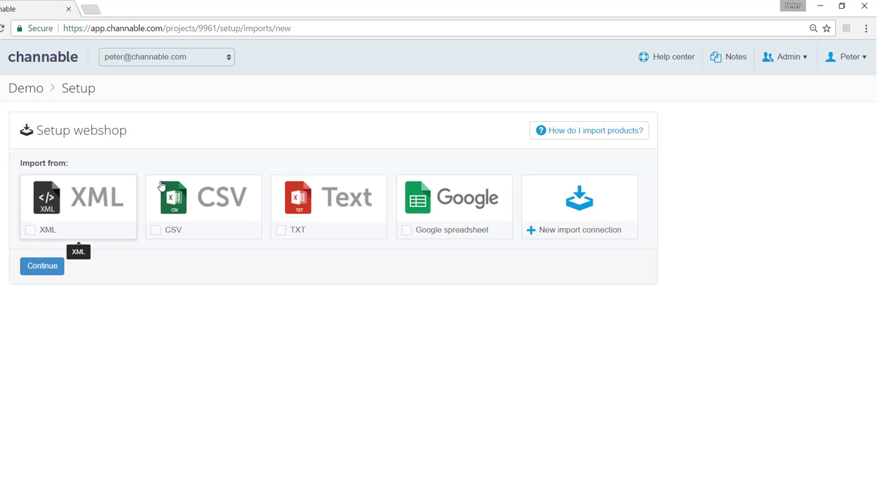
pyautogui.moveTo(207, 281)
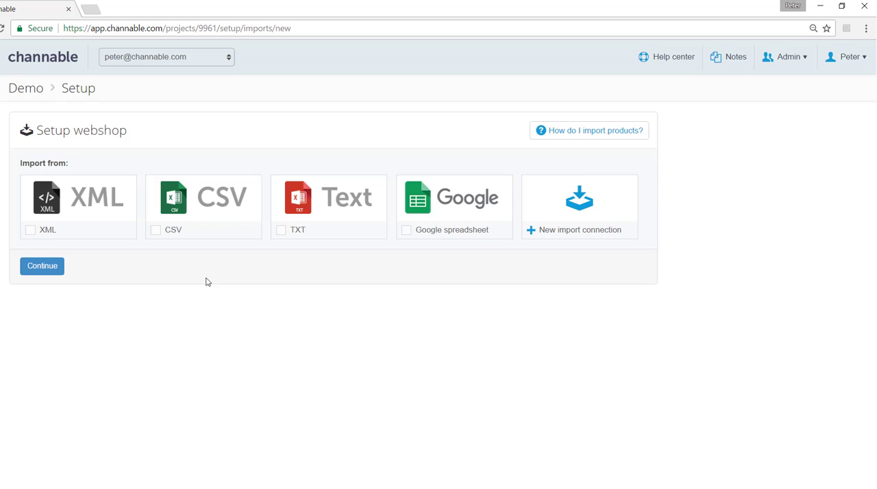
pyautogui.click(30, 230)
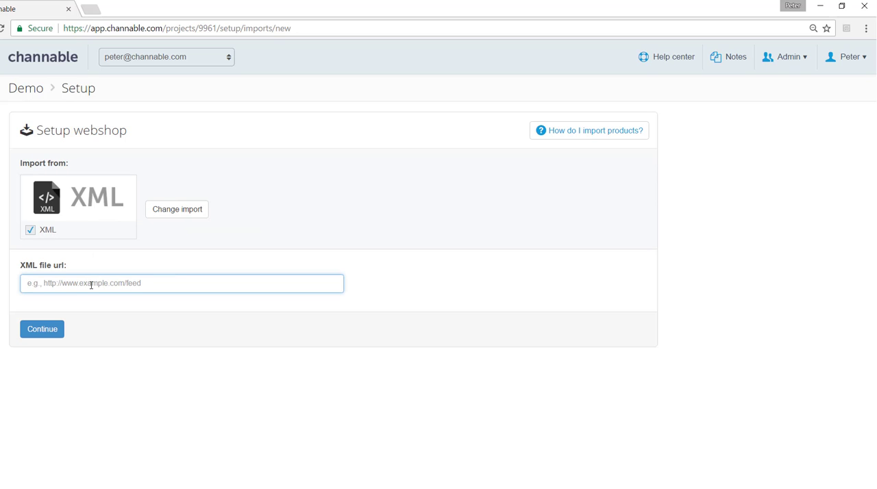
pyautogui.write('http://files.channable.com/examplefeed.xml')
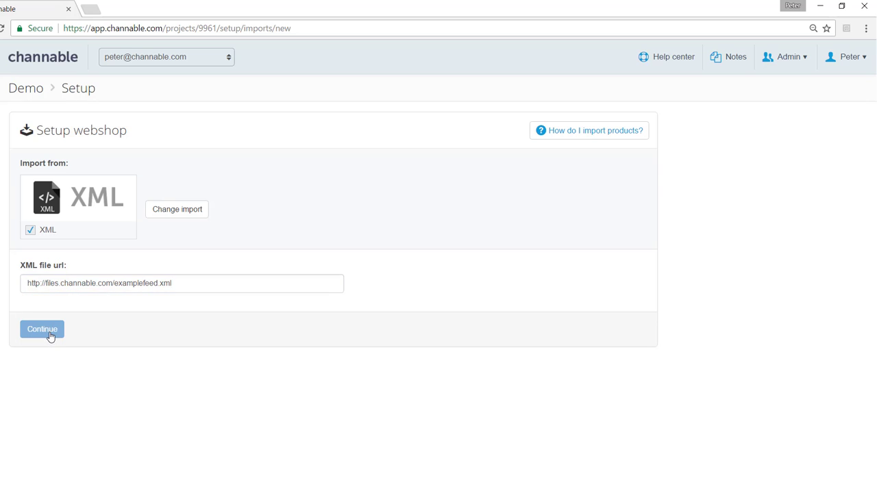
pyautogui.click(41, 329)
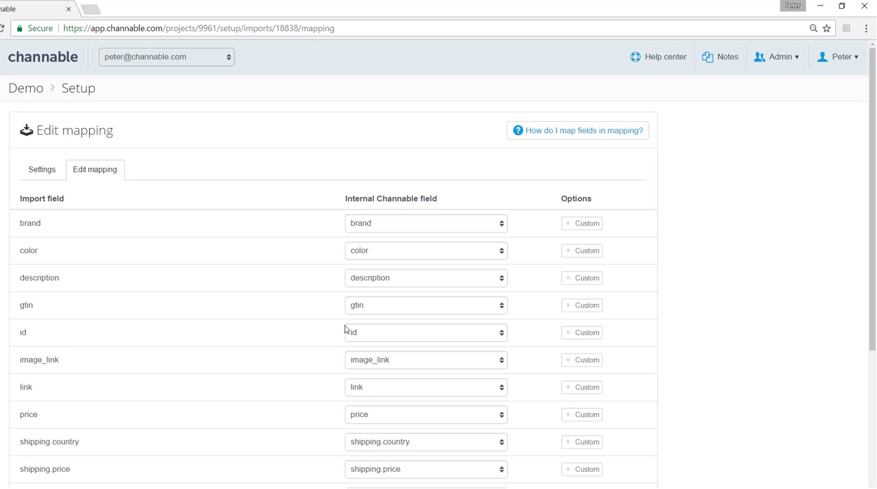
# - Set 'Combine multiple products using field' to id, then save and import
pyautogui.scroll(-3)
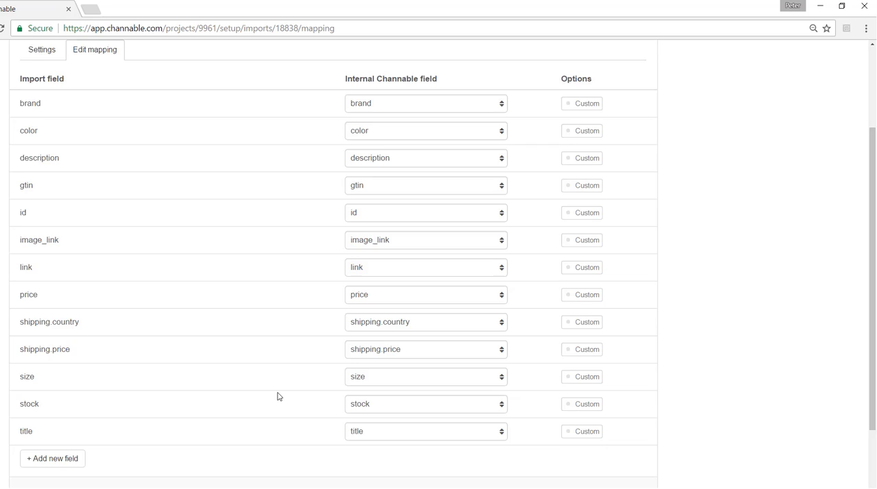
pyautogui.scroll(-3)
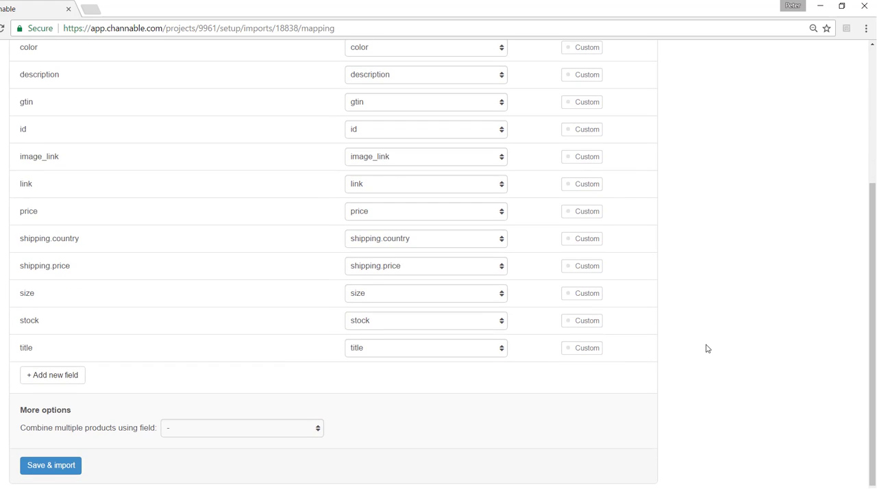
pyautogui.moveTo(354, 446)
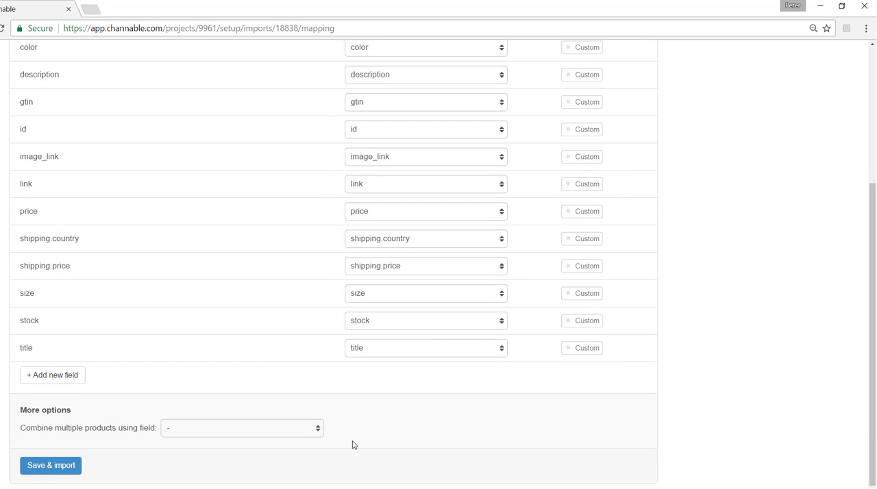
pyautogui.moveTo(157, 412)
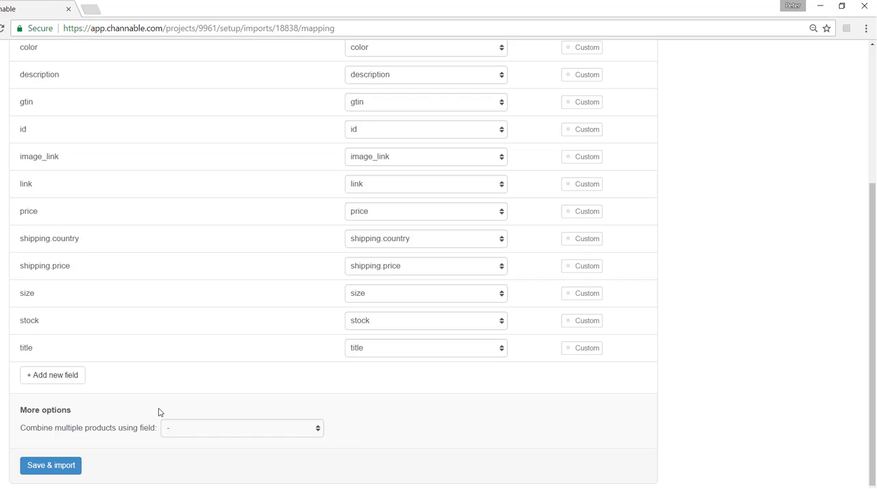
pyautogui.moveTo(371, 418)
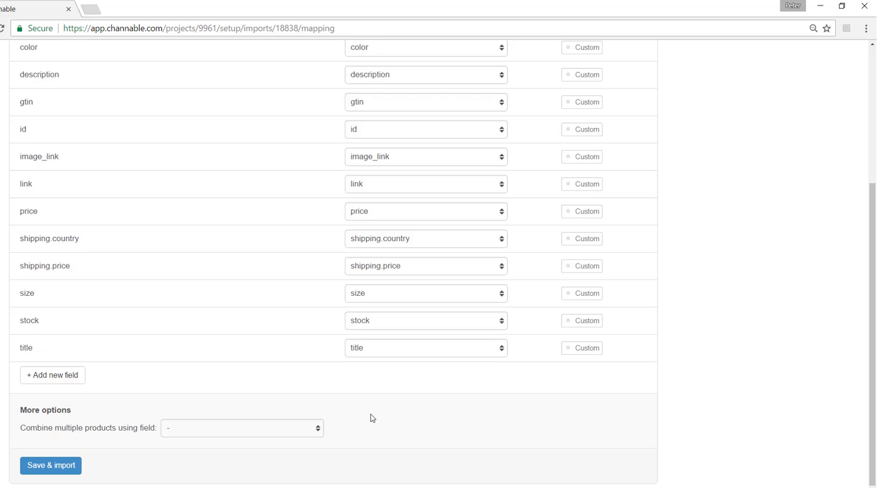
pyautogui.moveTo(283, 433)
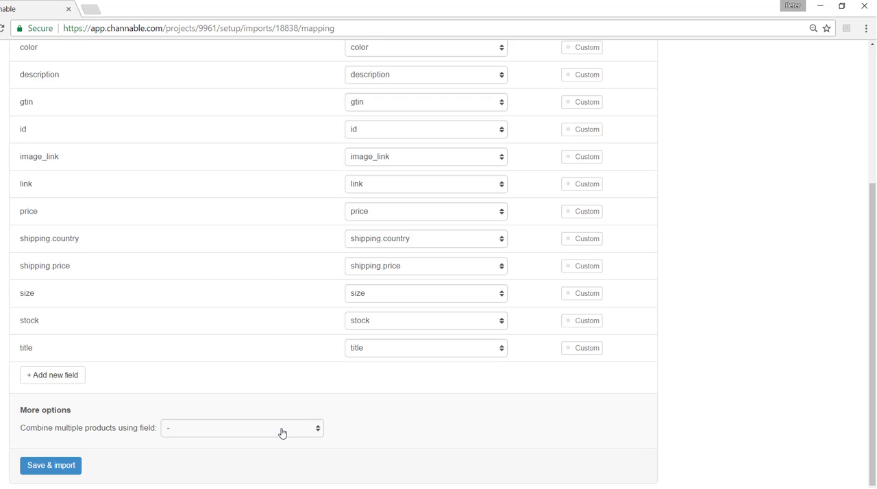
pyautogui.click(242, 427)
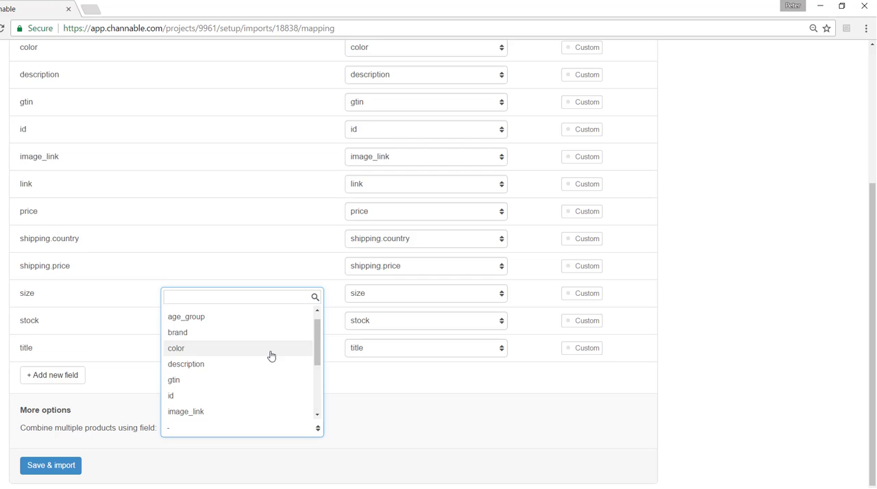
pyautogui.scroll(-3)
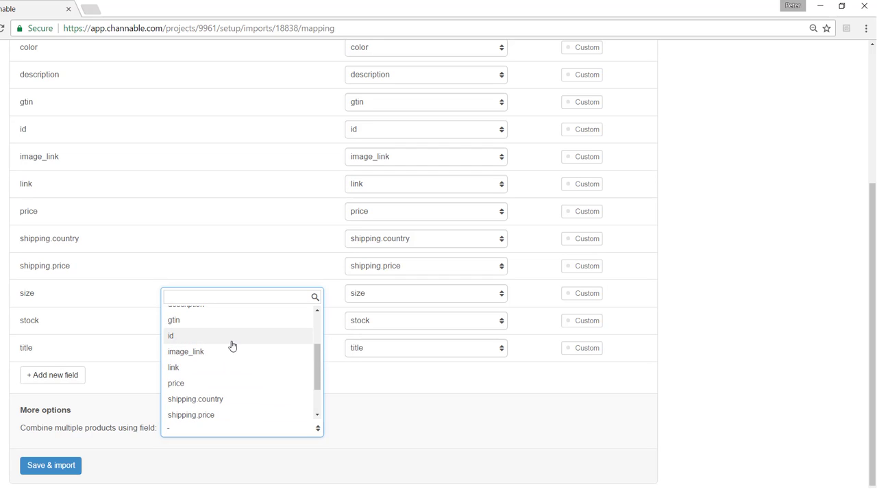
pyautogui.click(170, 335)
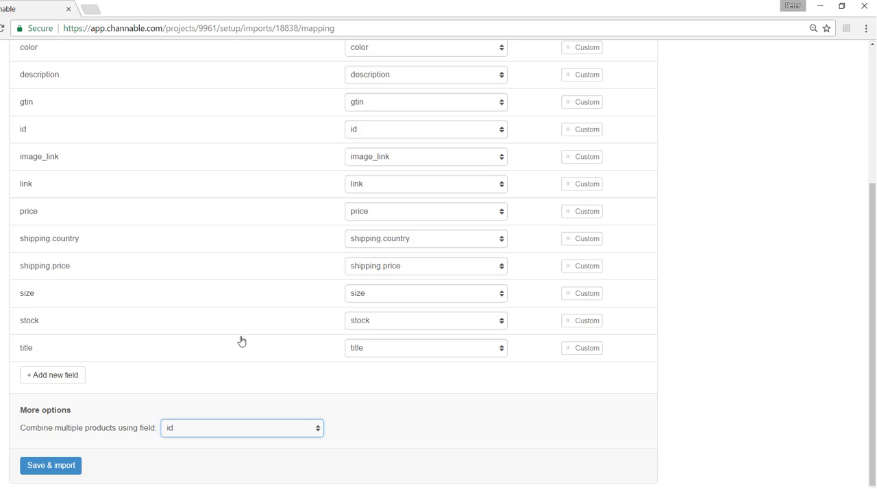
pyautogui.click(51, 465)
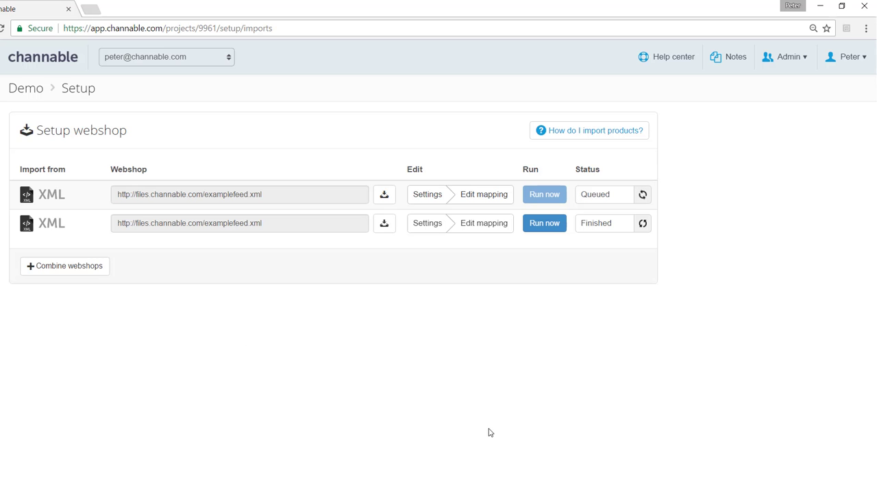